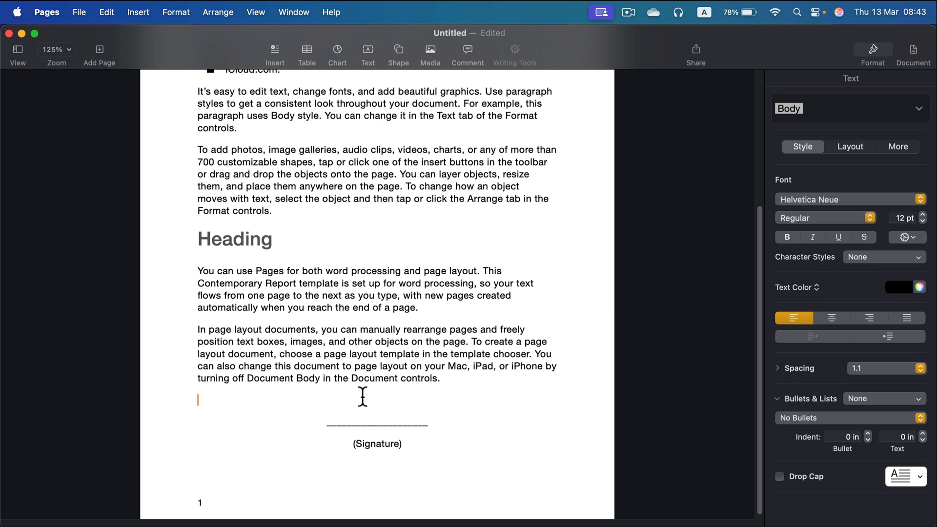
mouse_move(410, 84)
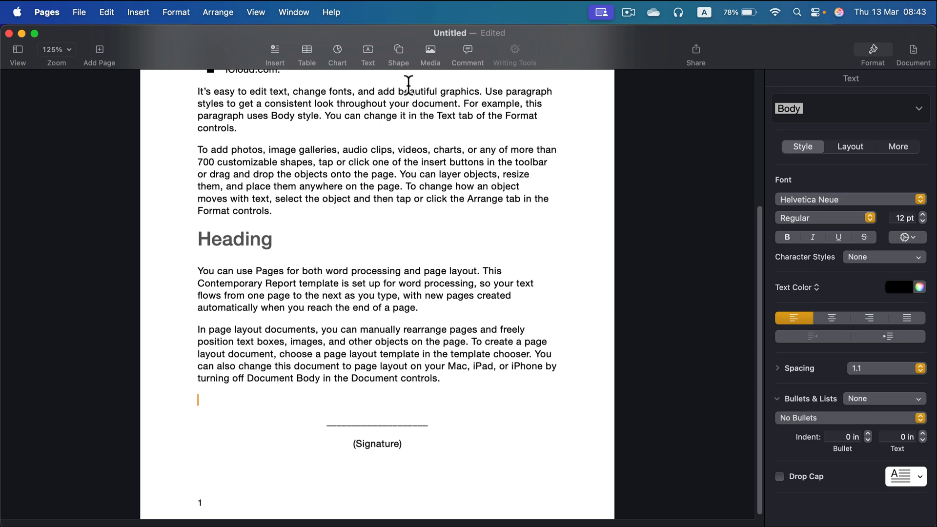
mouse_move(430, 49)
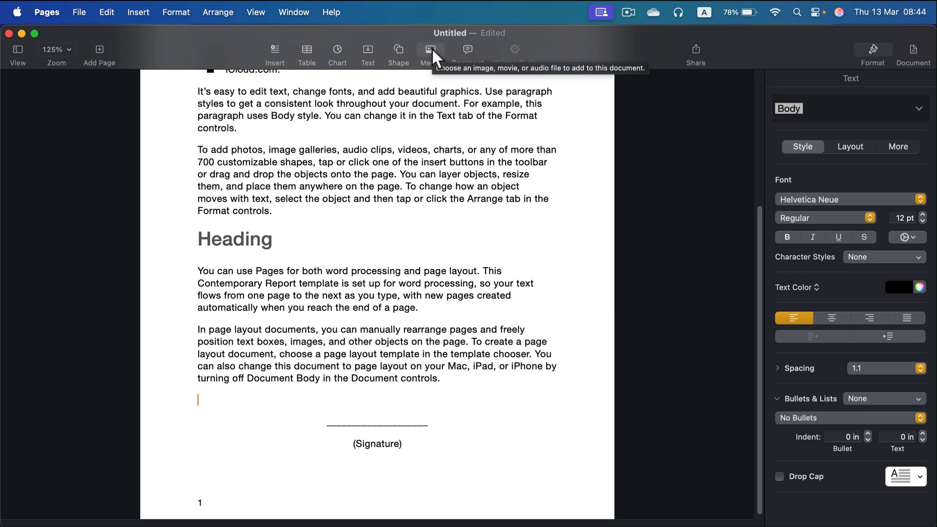
Step: Insert an iPhone sketch placeholder from the Media menu above the Signature line
click(430, 49)
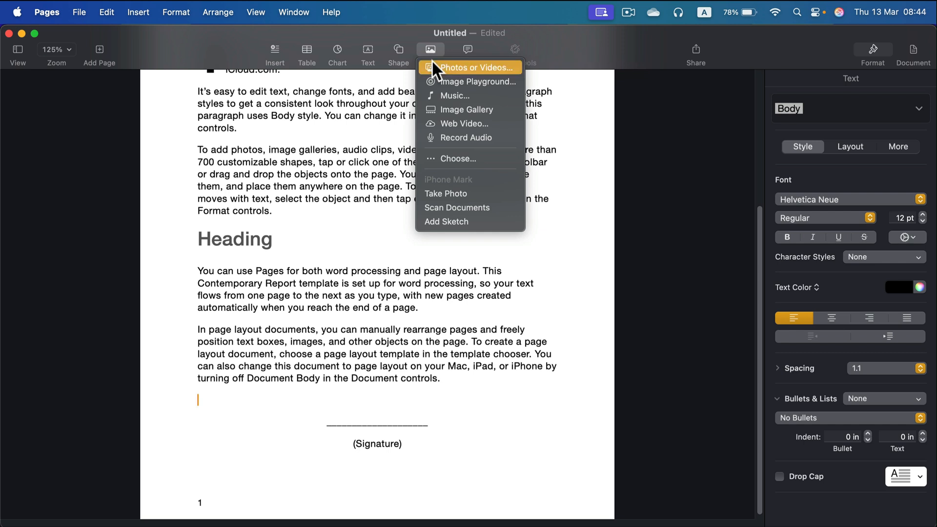
mouse_move(482, 222)
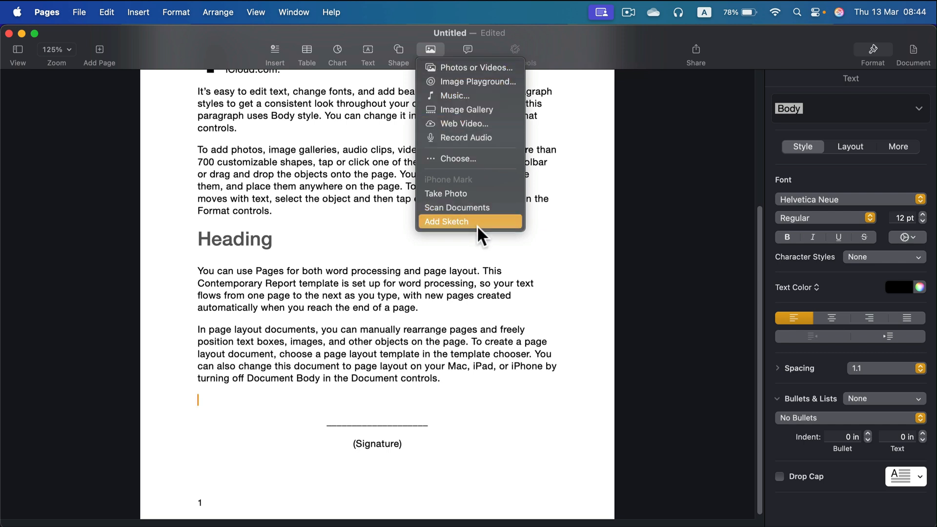
mouse_move(479, 230)
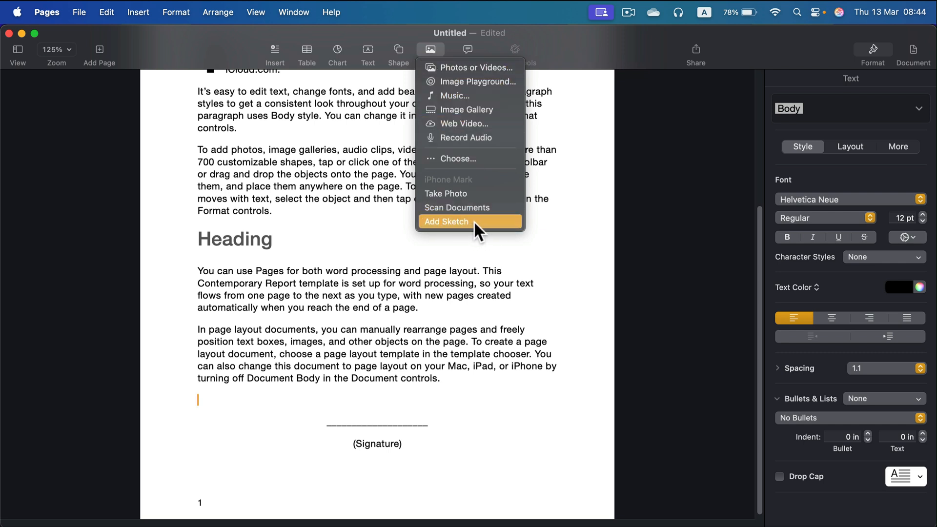
click(446, 222)
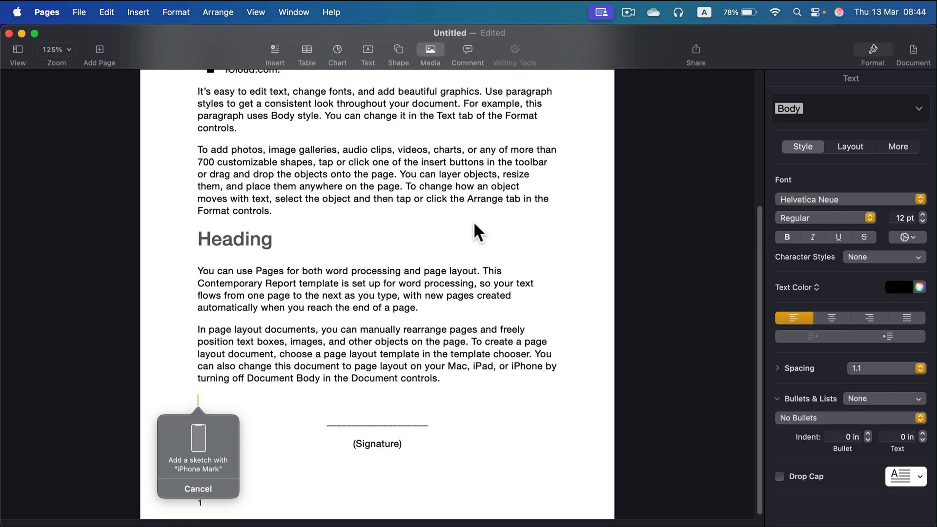
mouse_move(202, 456)
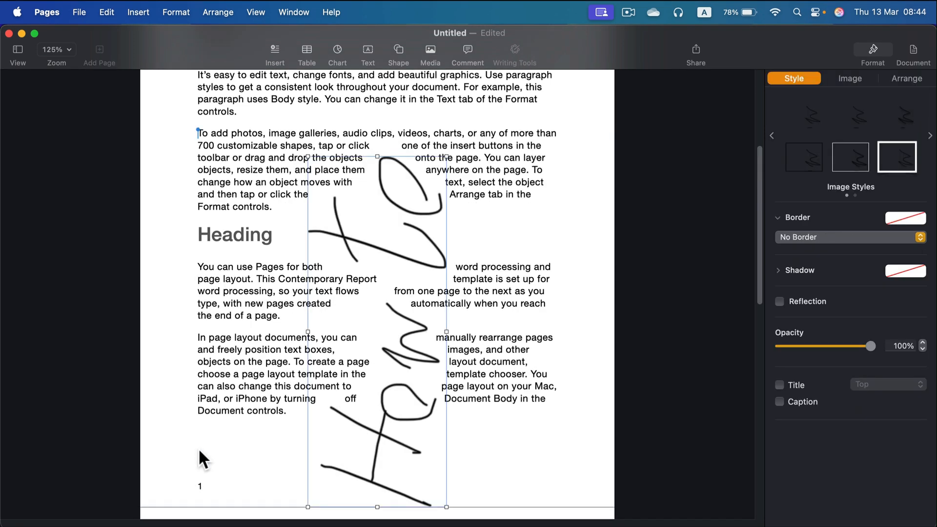
mouse_move(405, 186)
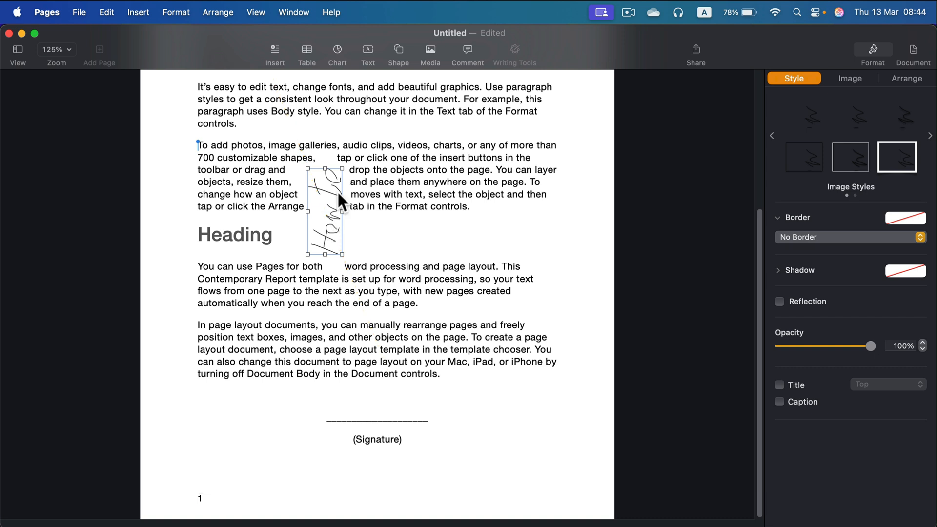
mouse_move(909, 87)
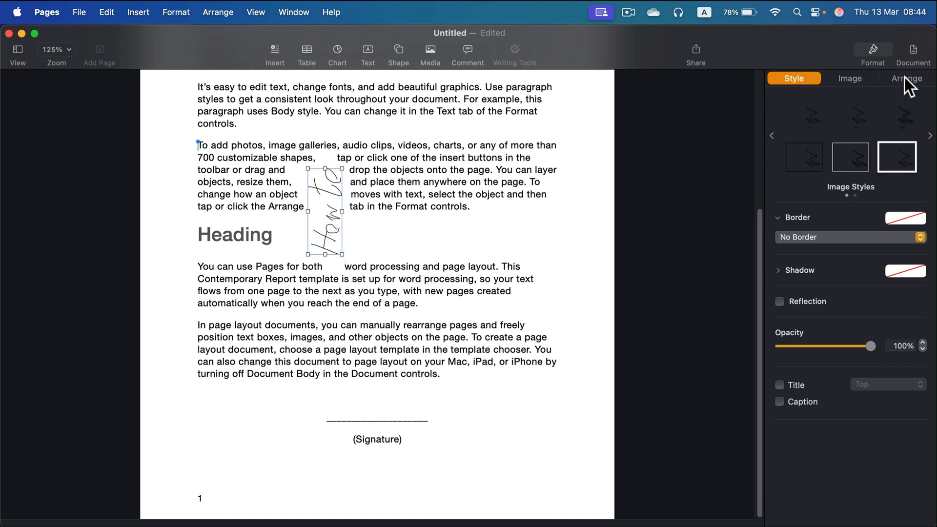
Step: Open the sketch's Arrange settings and its Text Wrap choices
click(906, 78)
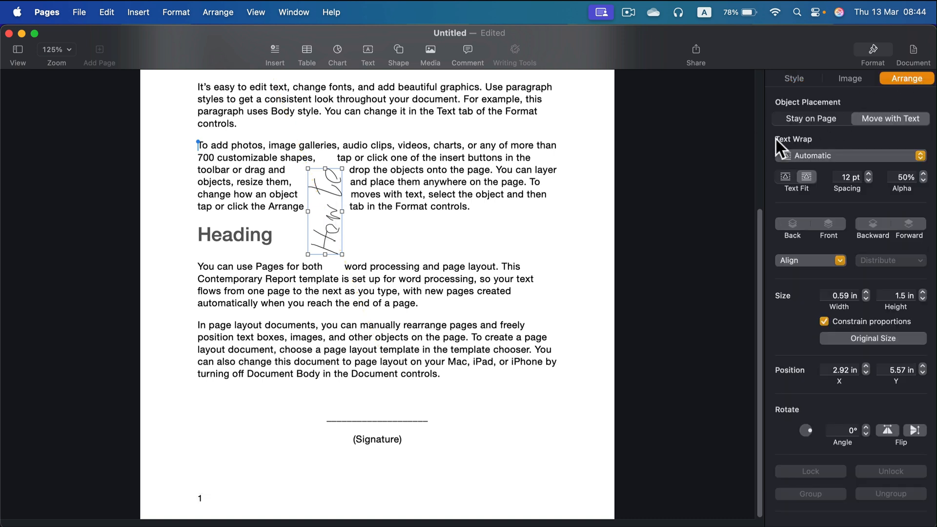
mouse_move(864, 161)
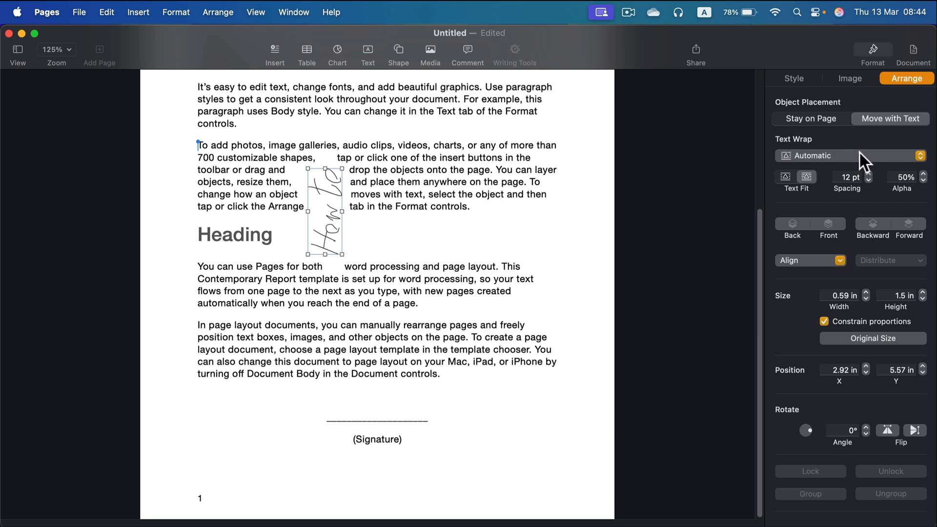
click(851, 156)
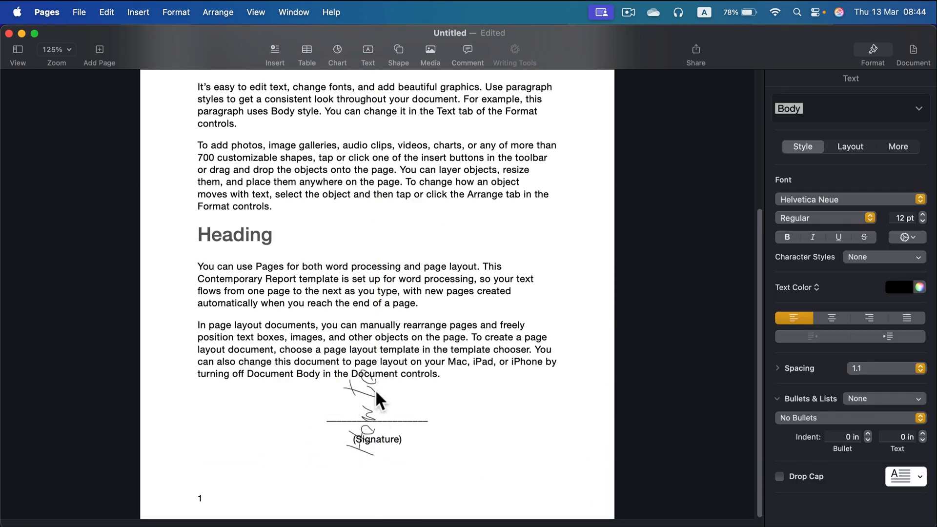
Step: Select the signature sketch above the Signature line
click(367, 412)
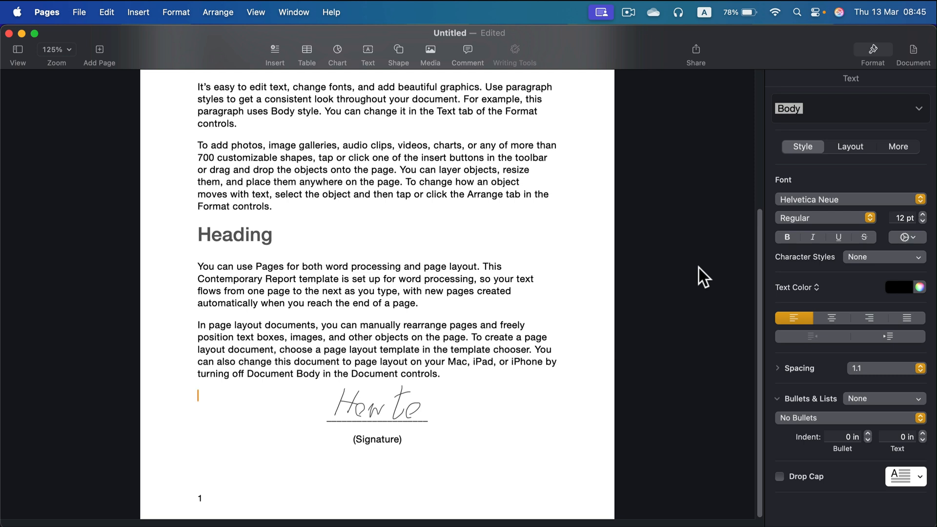
mouse_move(429, 53)
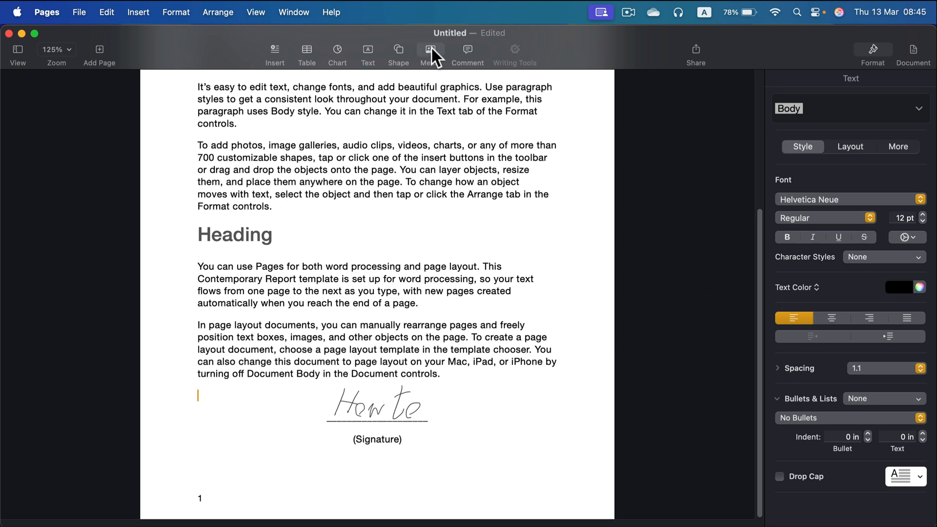
Step: Show the Media list with Take Photo, Scan Documents and Add Sketch
click(430, 49)
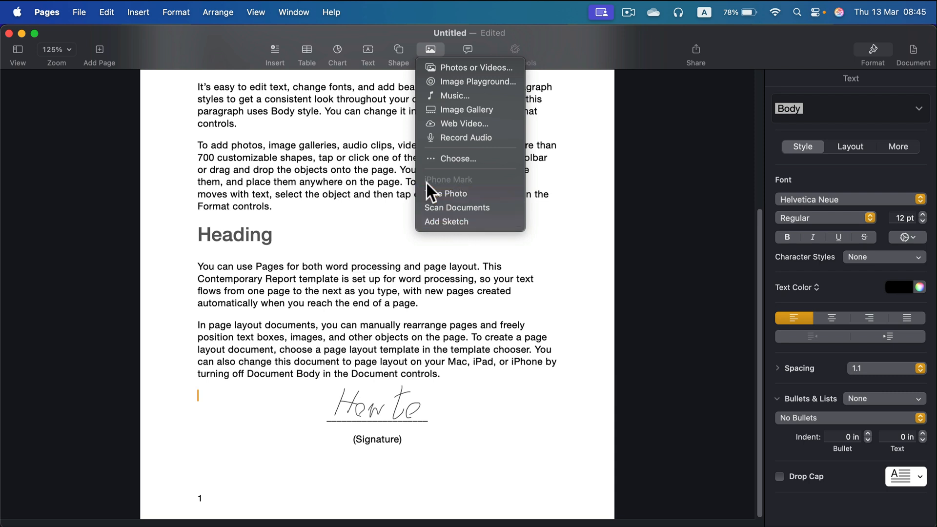
mouse_move(472, 194)
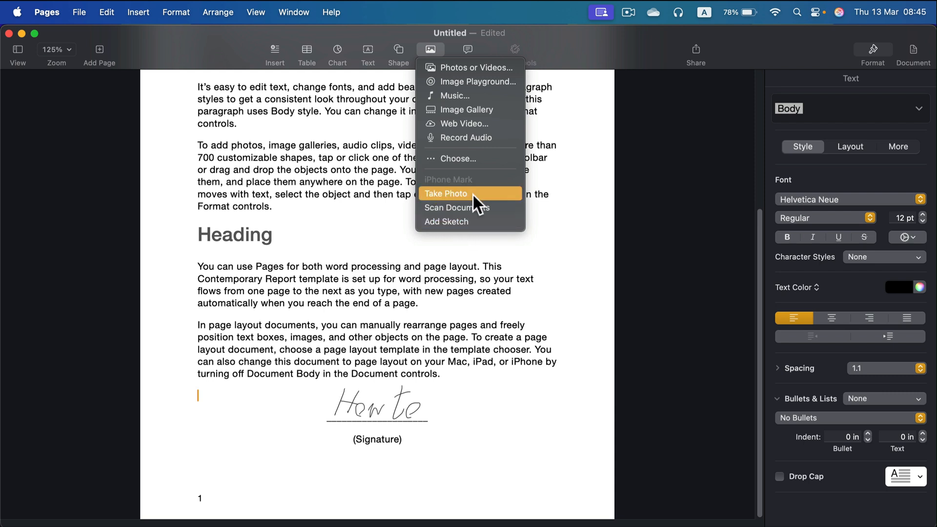
mouse_move(466, 208)
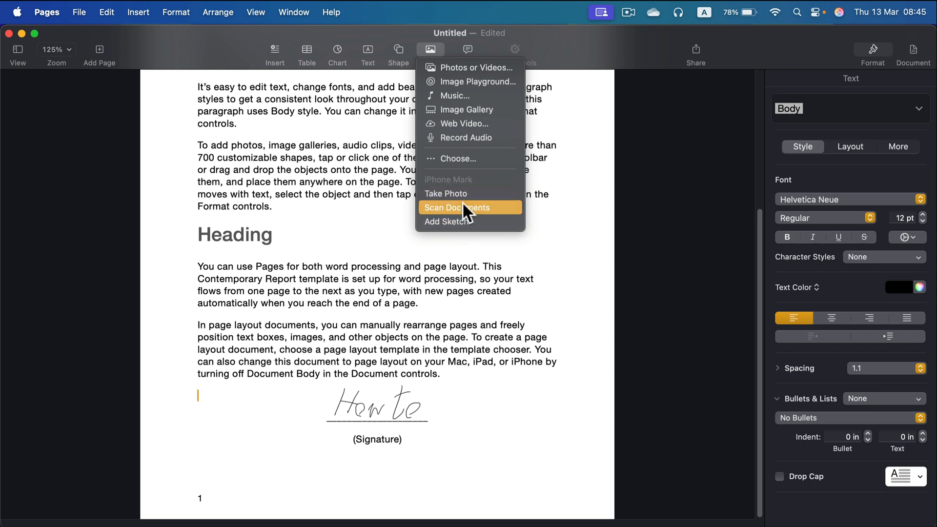
mouse_move(481, 231)
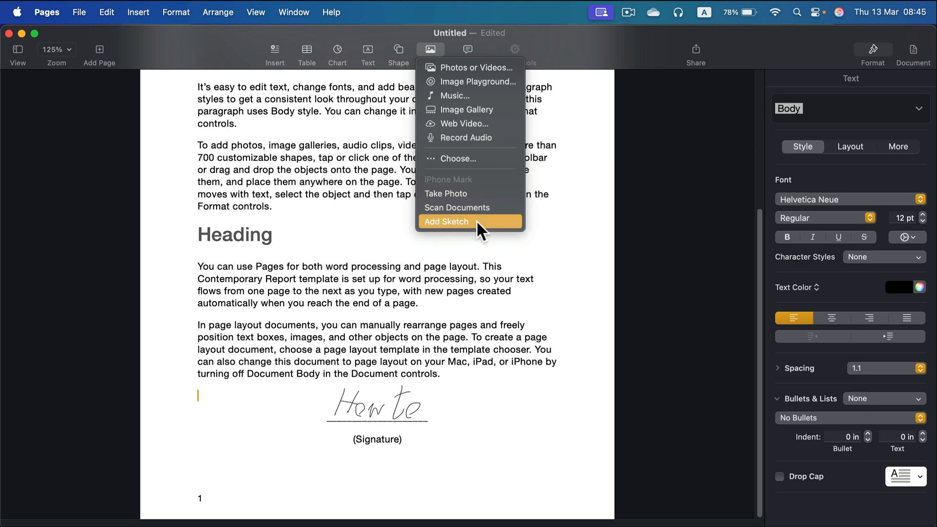